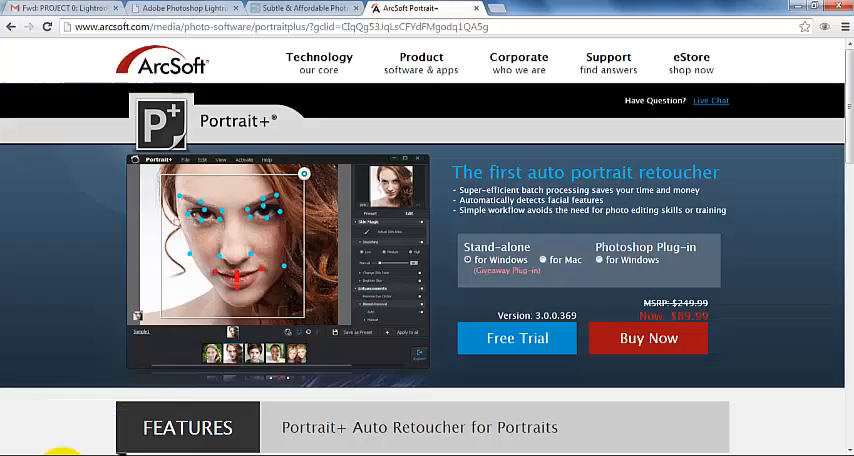
# Leave the ArcSoft Portrait+ page in Chrome and bring up the Lightroom Library grid
pyautogui.click(600, 260)
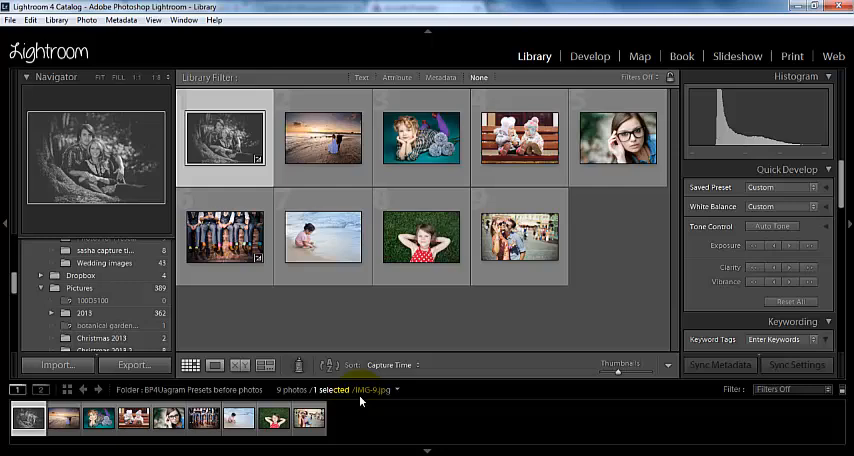
pyautogui.click(324, 138)
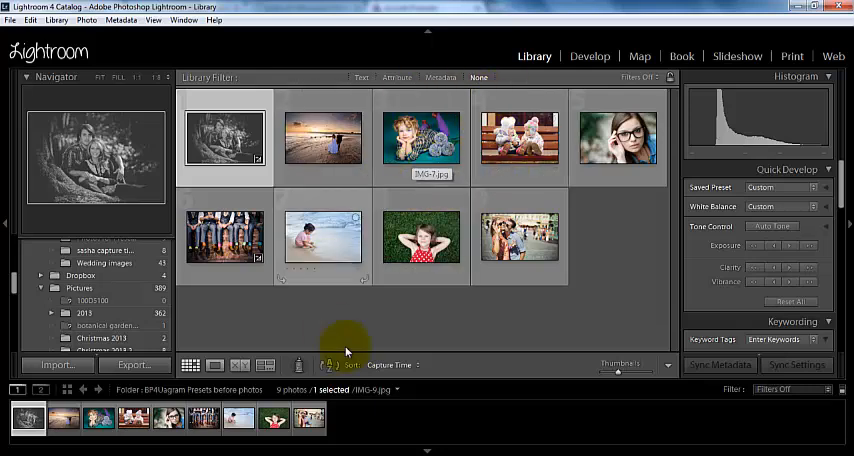
pyautogui.moveTo(572, 200)
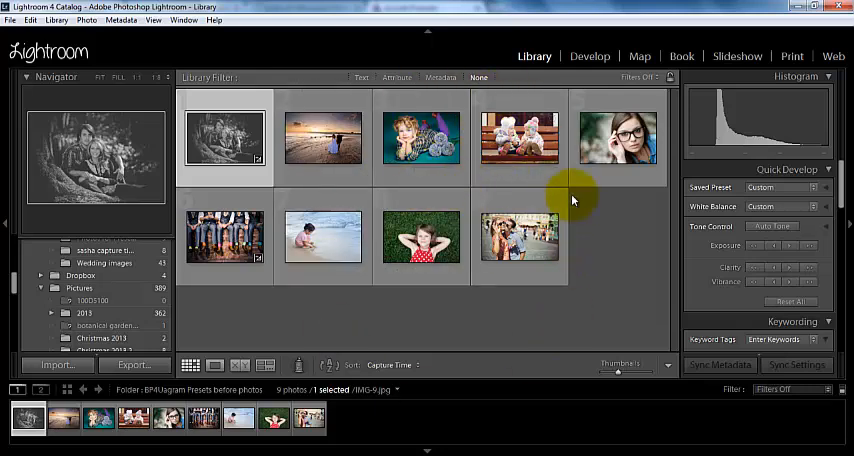